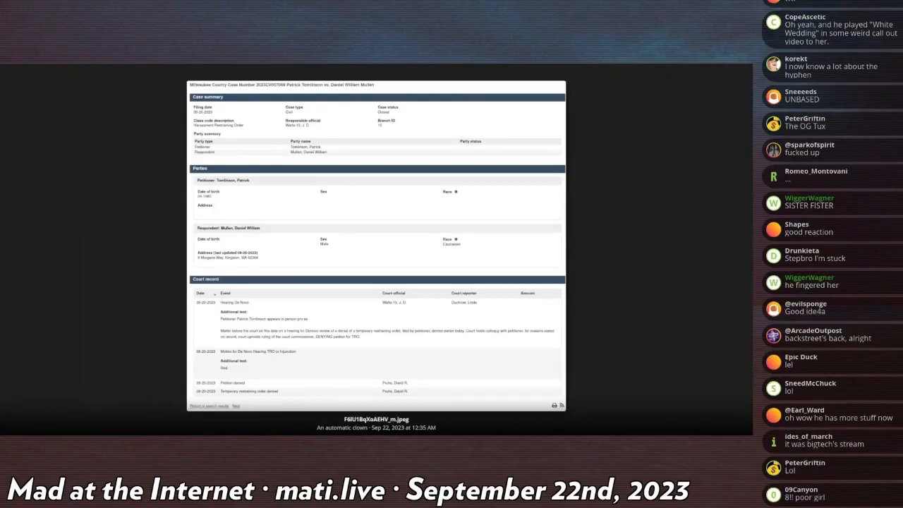
scroll("down", 3)
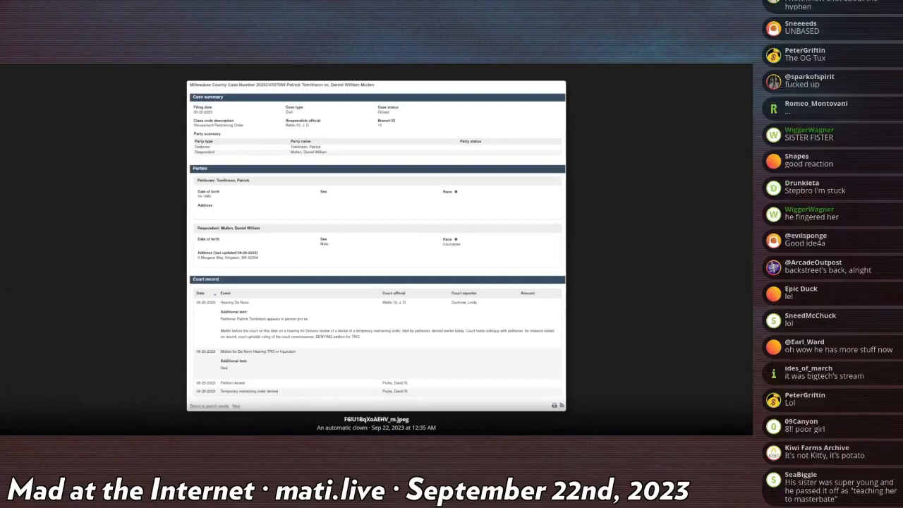
scroll("down", 3)
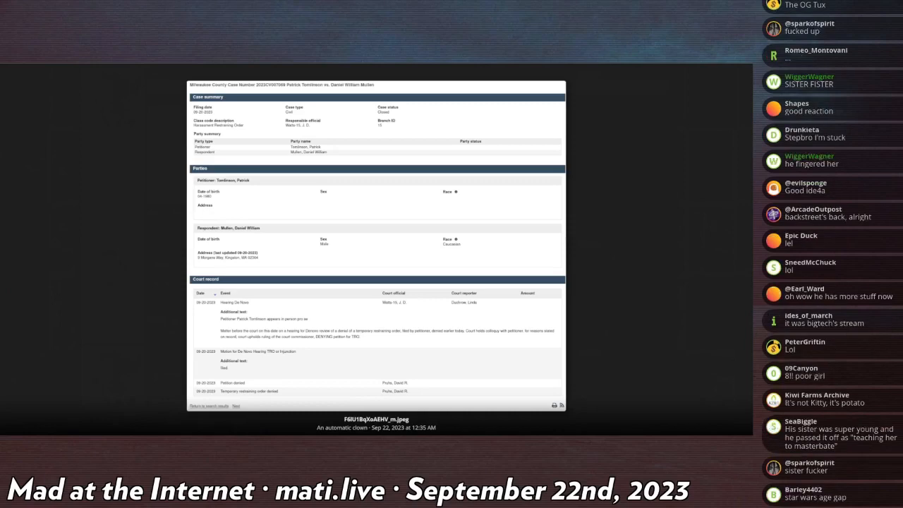
scroll("down", 3)
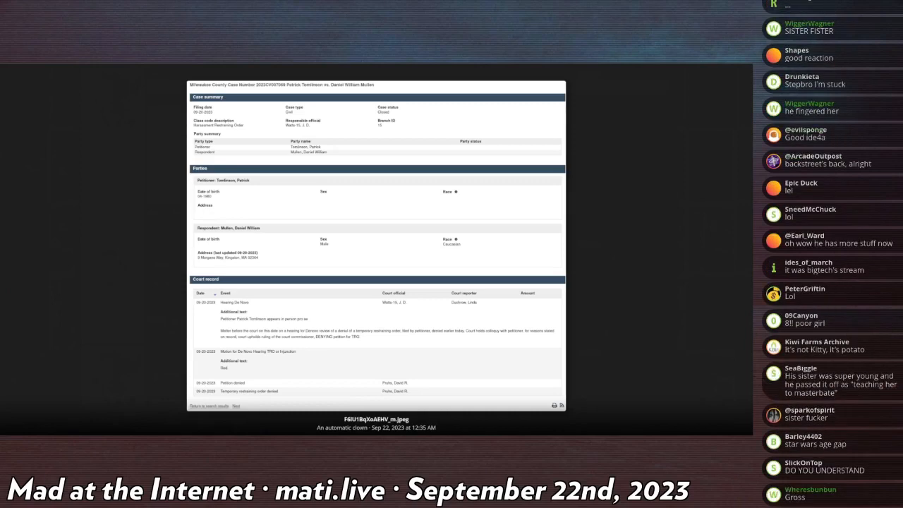
scroll("down", 3)
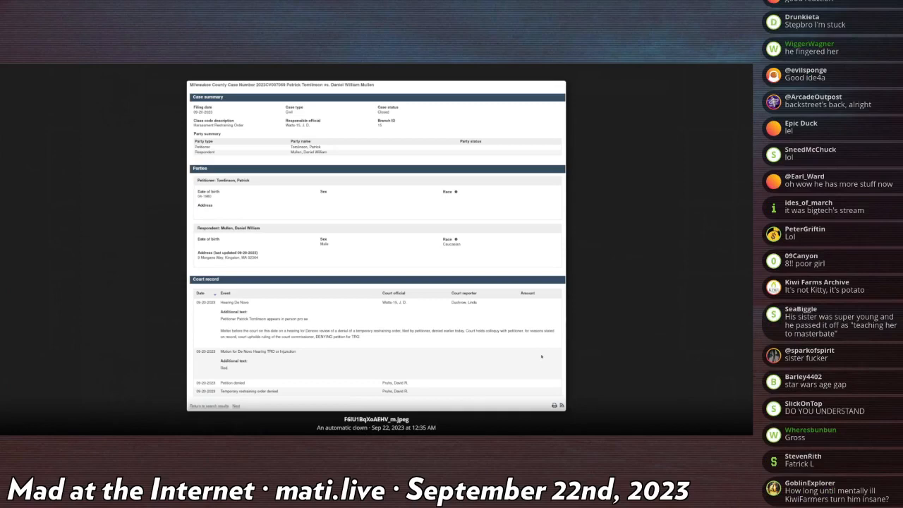
mouse_move(592, 323)
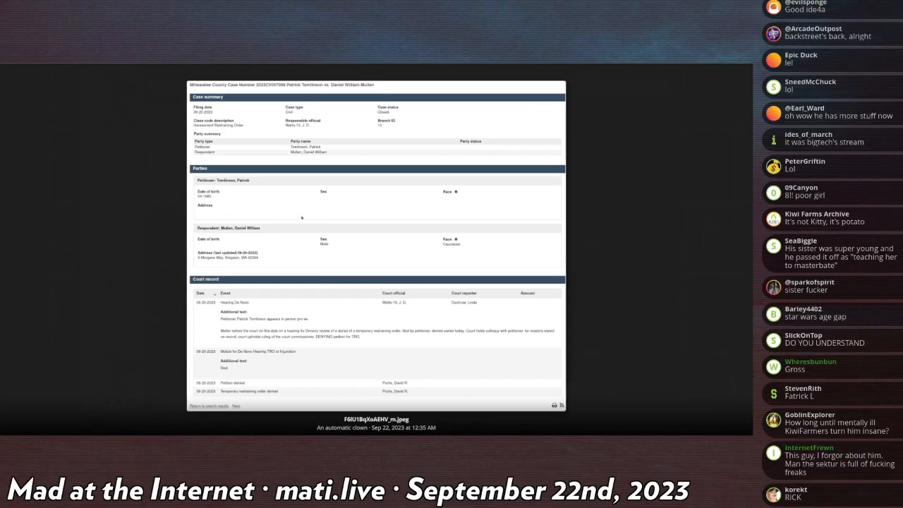
mouse_move(294, 256)
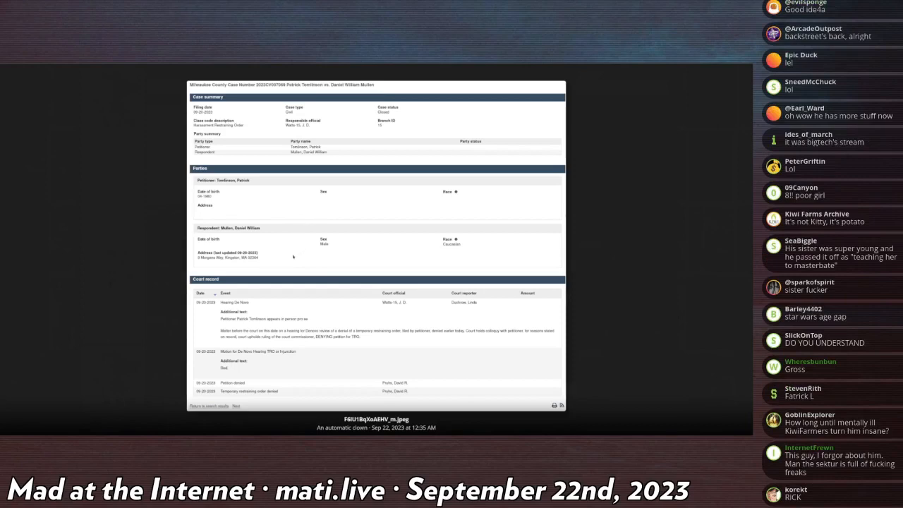
scroll("down", 3)
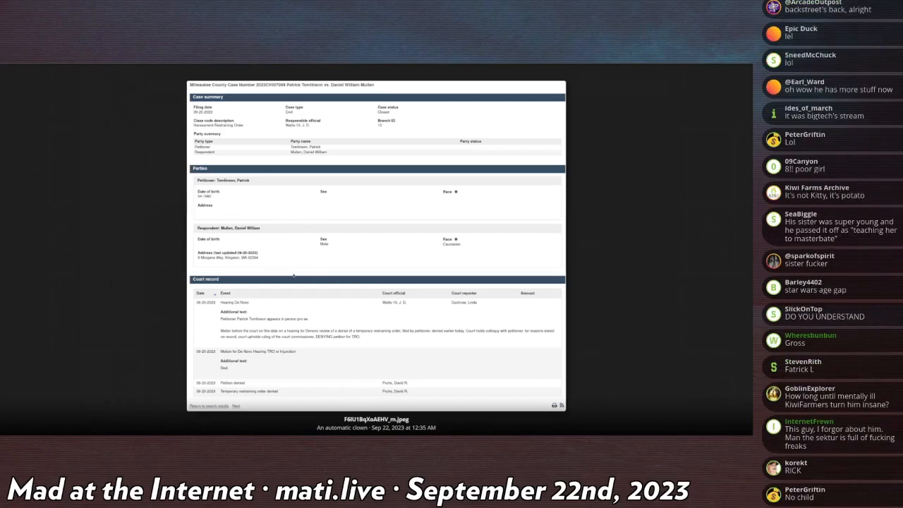
scroll("down", 3)
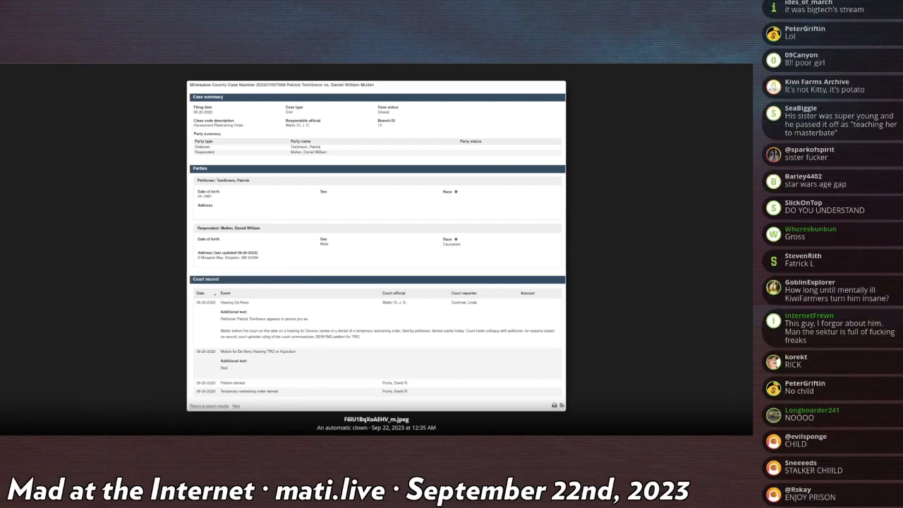
scroll("down", 3)
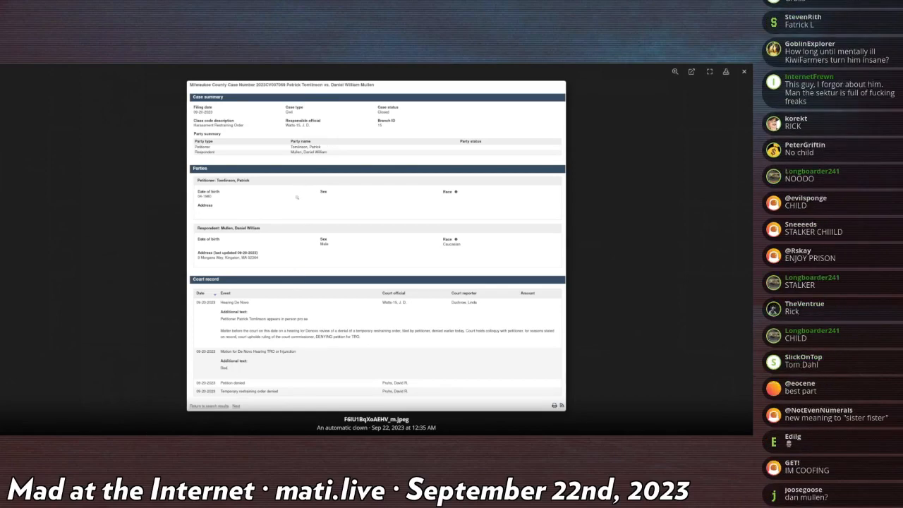
scroll("down", 3)
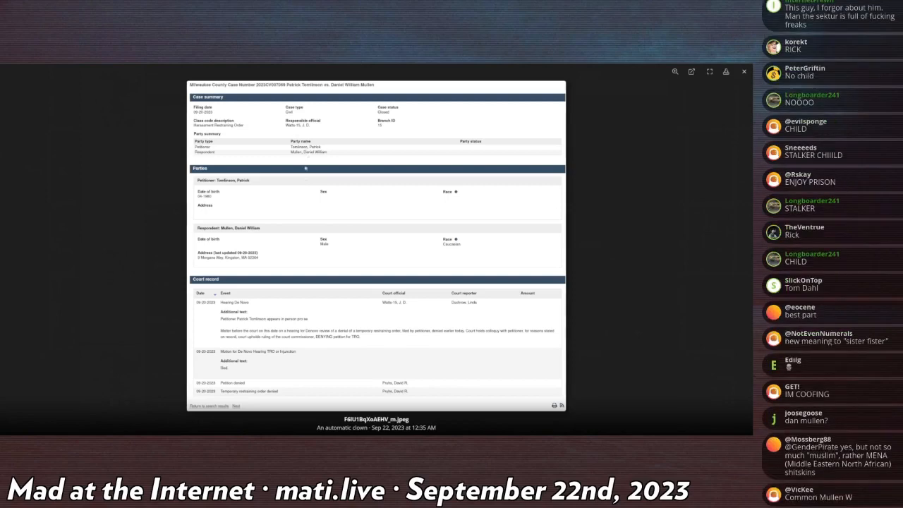
scroll("down", 3)
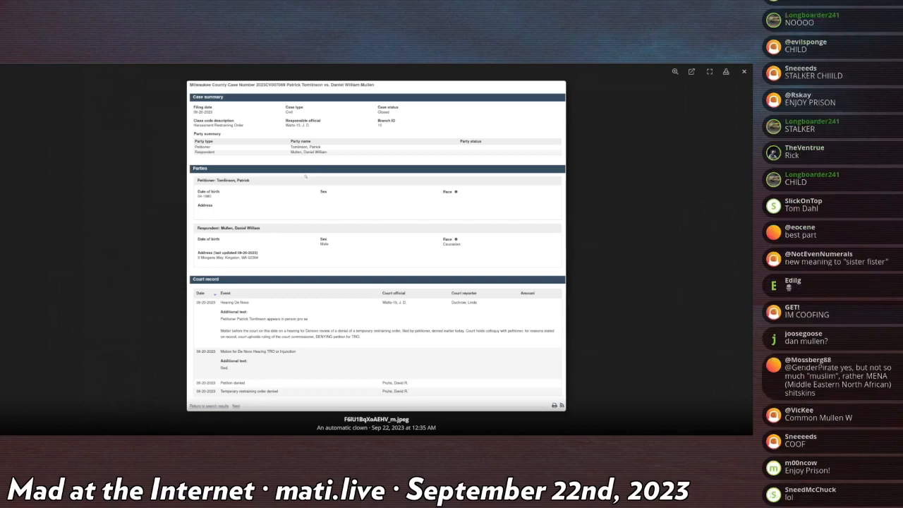
scroll("down", 3)
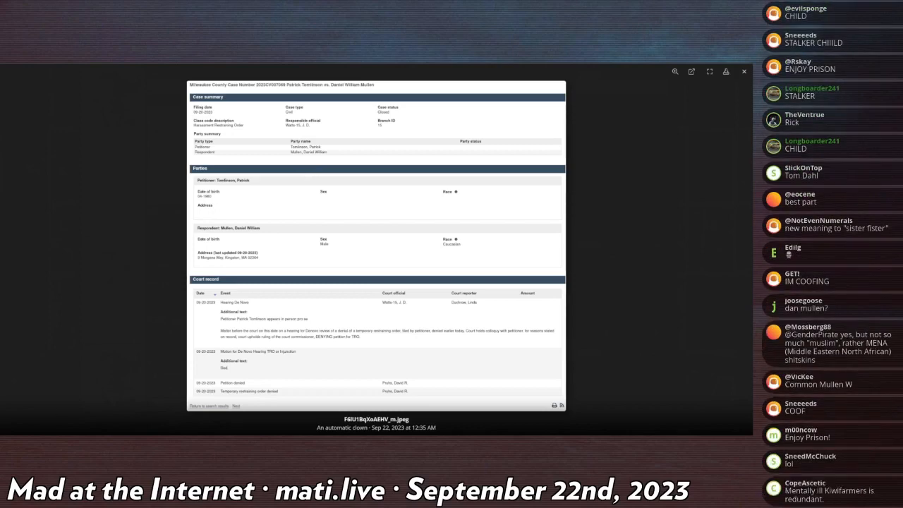
mouse_move(453, 257)
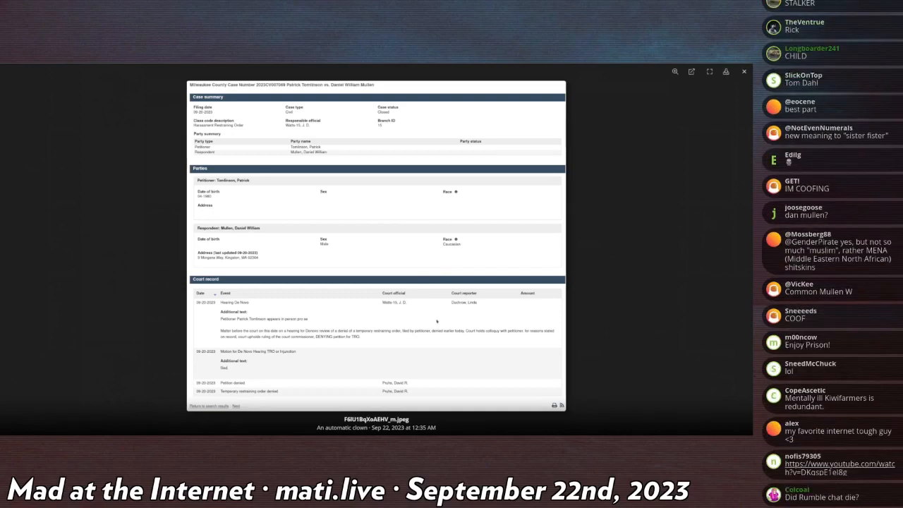
scroll("down", 3)
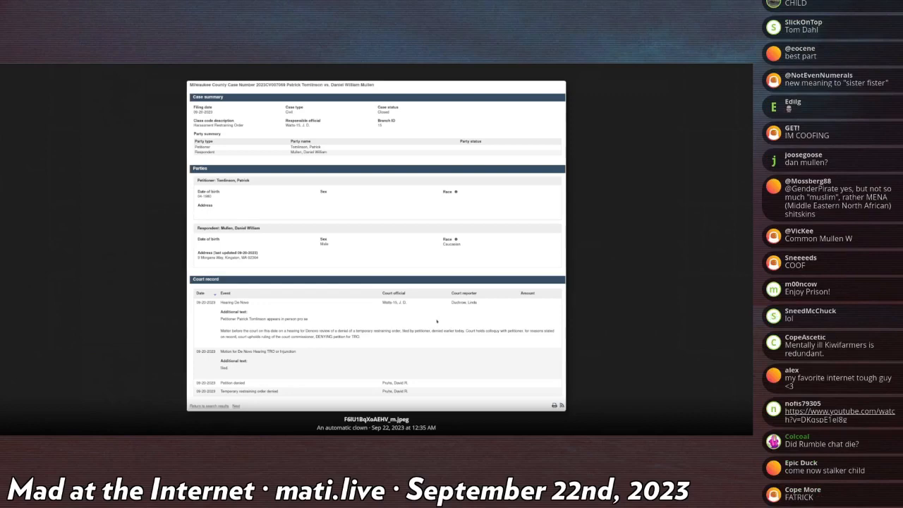
scroll("down", 3)
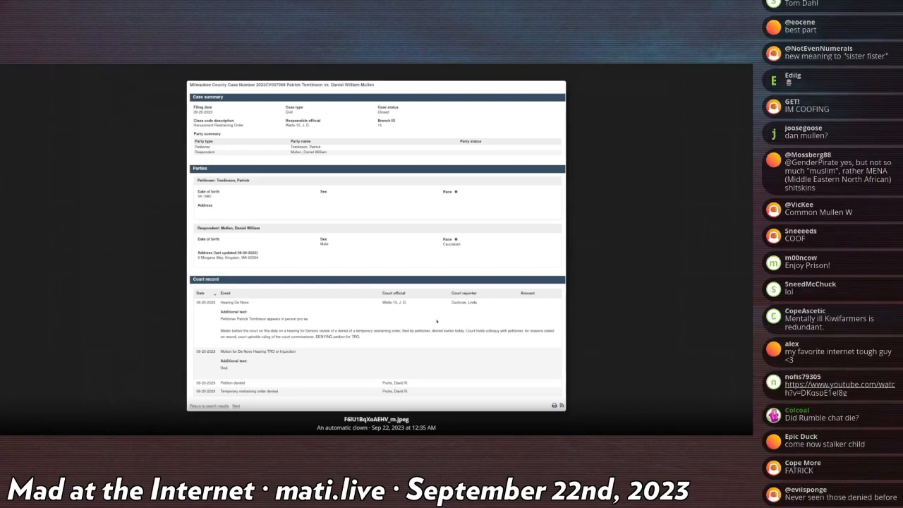
scroll("down", 3)
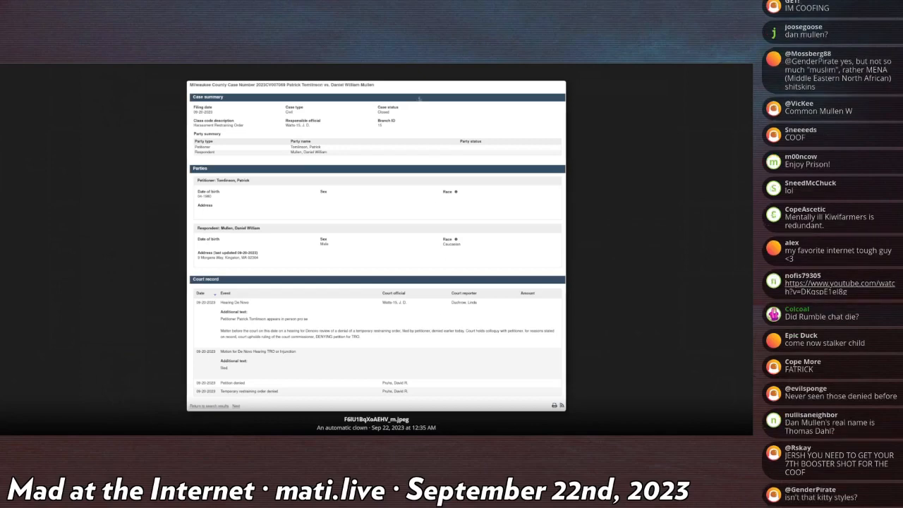
mouse_move(316, 211)
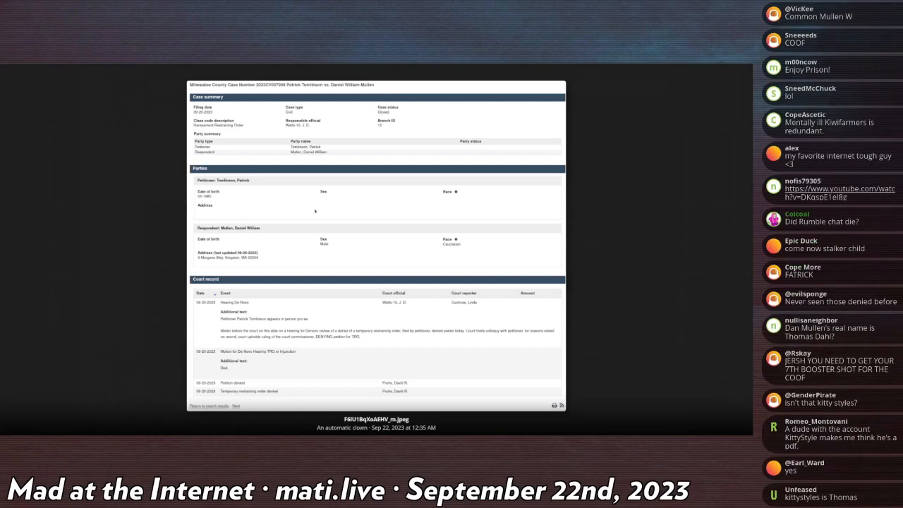
scroll("down", 3)
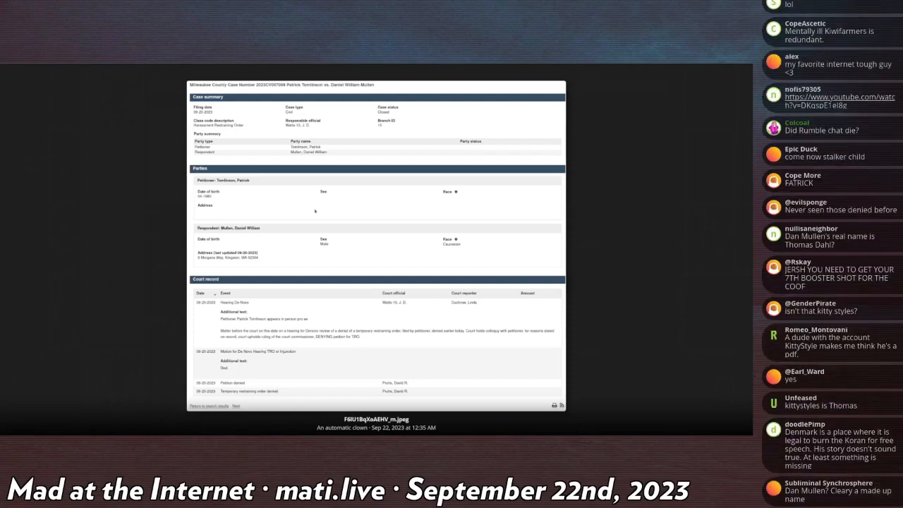
scroll("down", 3)
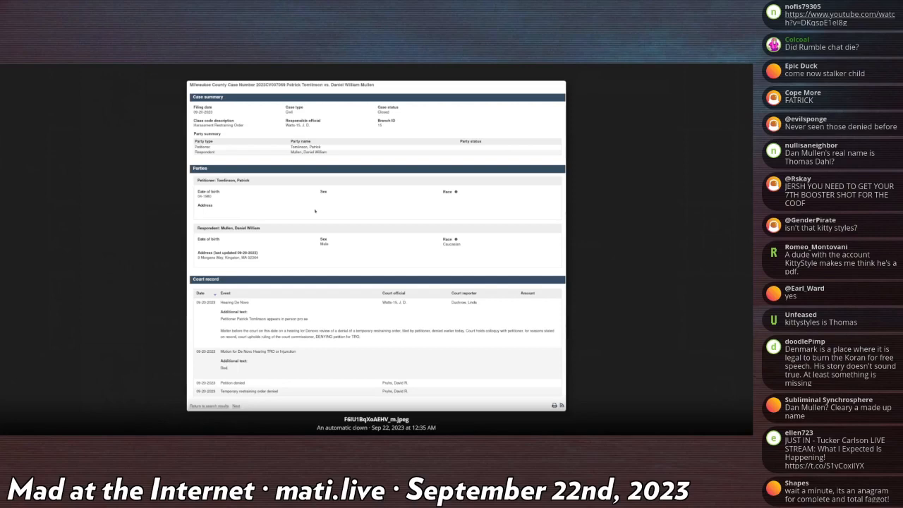
scroll("down", 3)
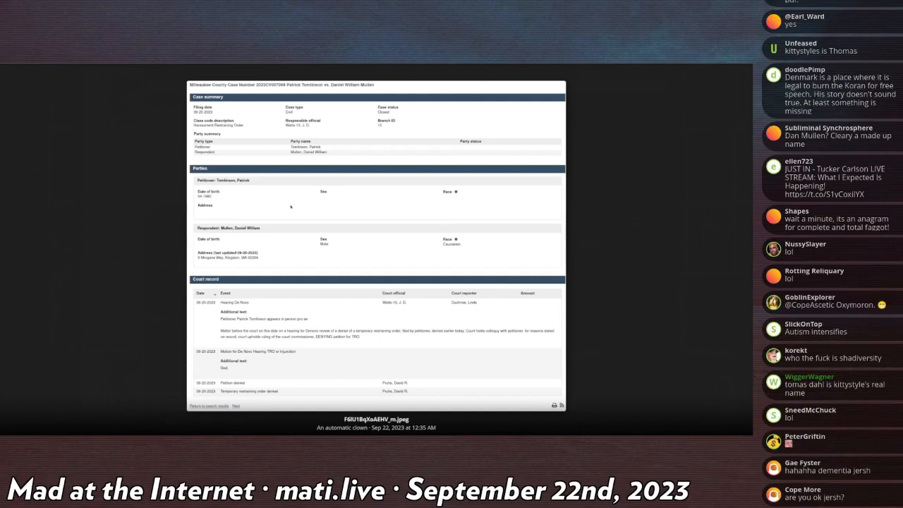
scroll("down", 3)
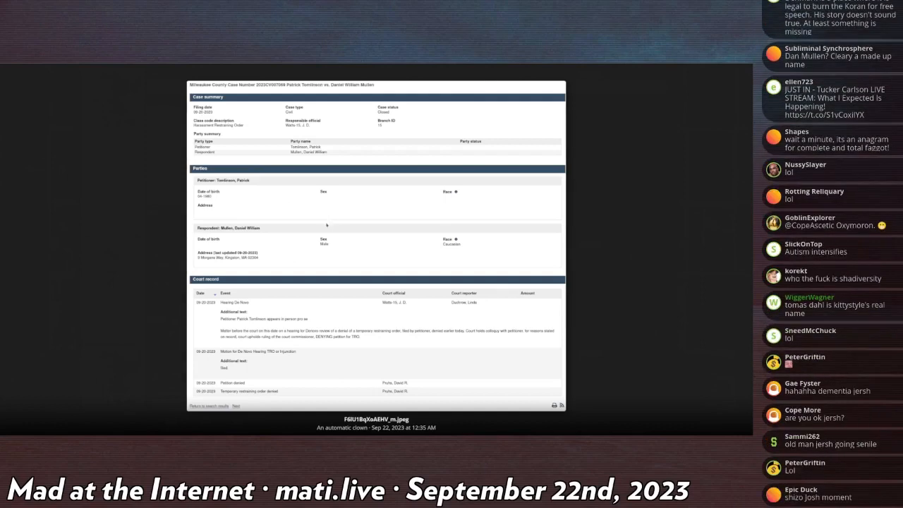
scroll("down", 3)
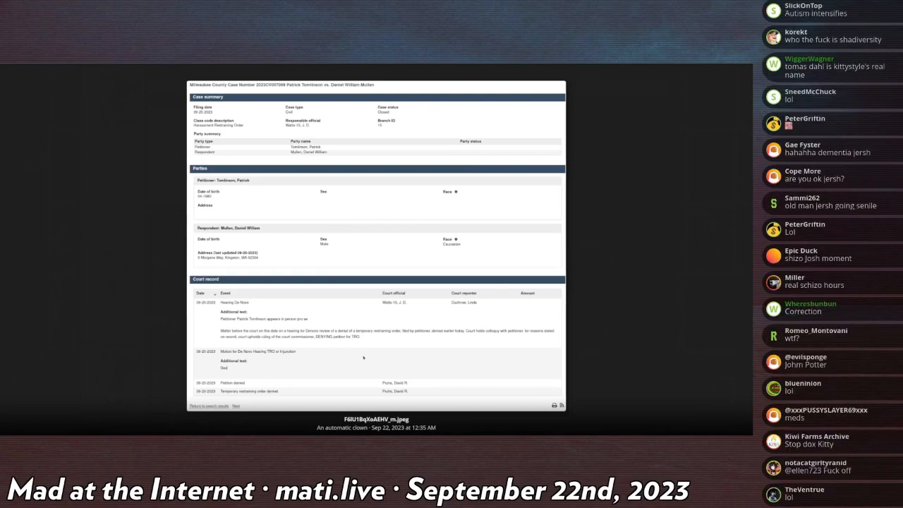
scroll("down", 3)
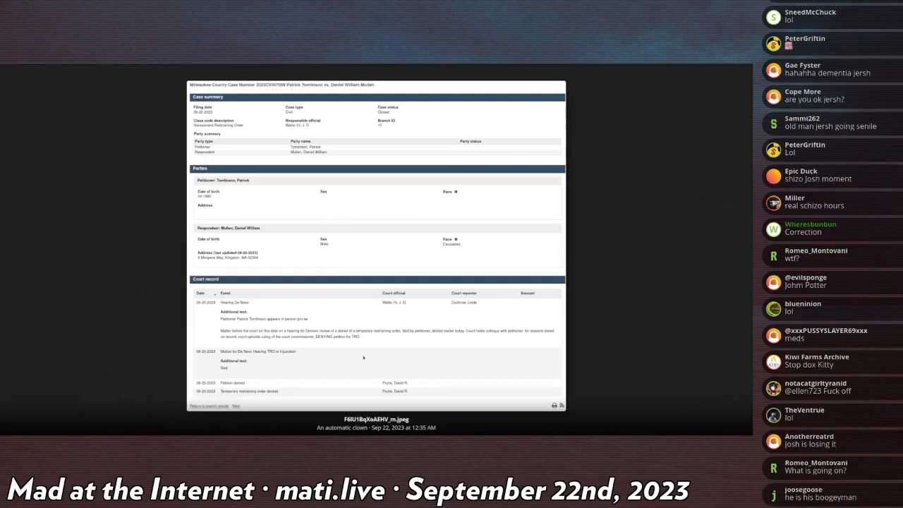
scroll("down", 3)
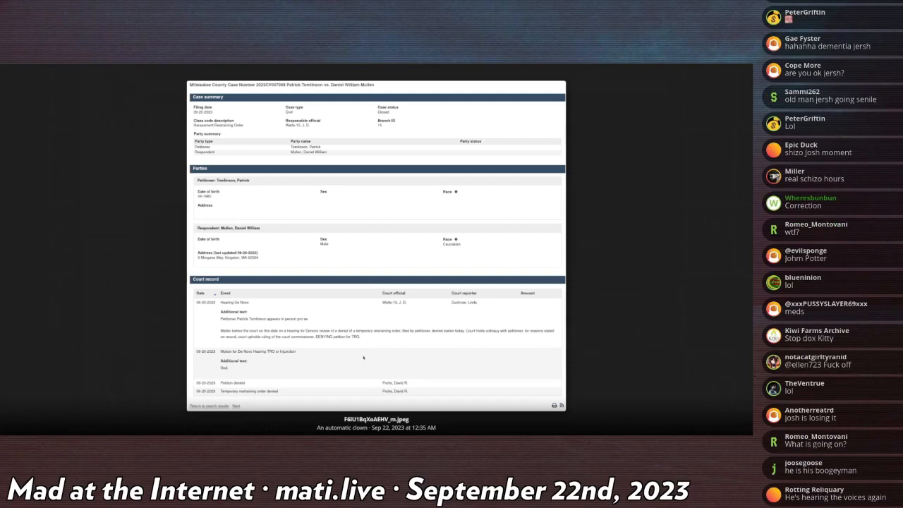
scroll("down", 3)
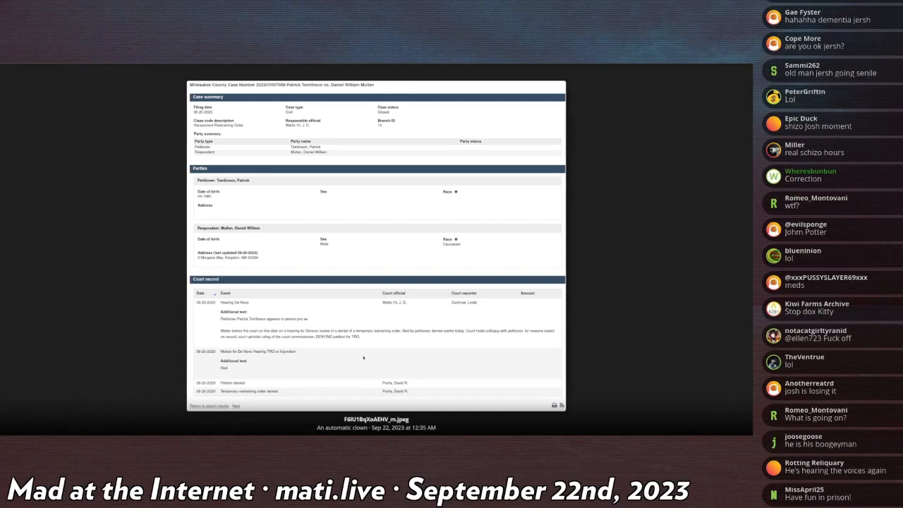
scroll("down", 3)
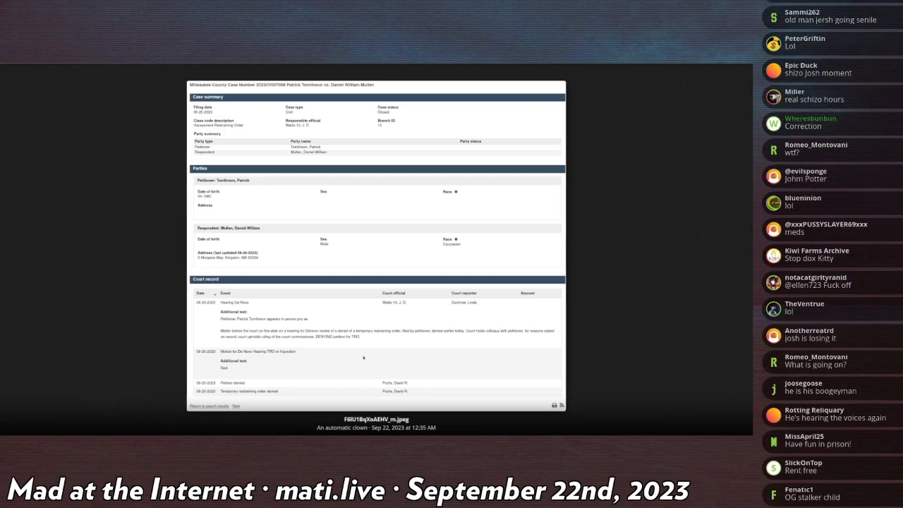
scroll("down", 3)
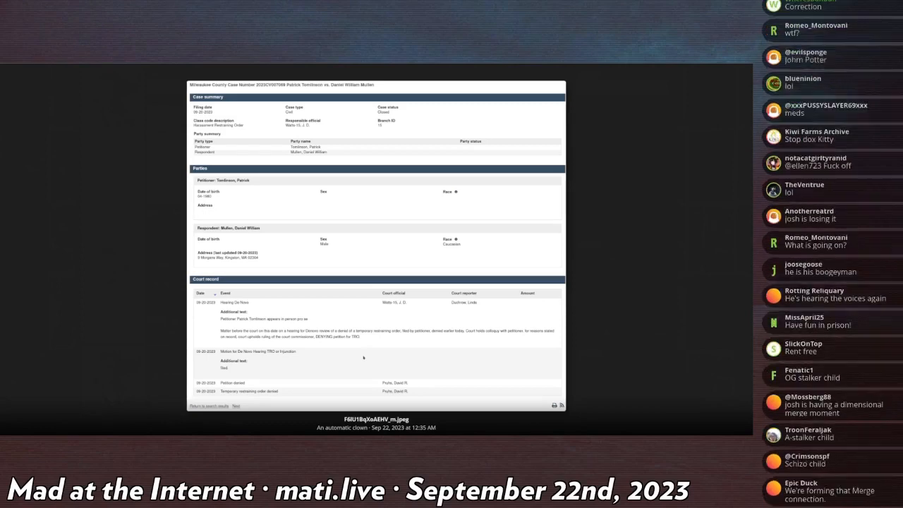
scroll("down", 3)
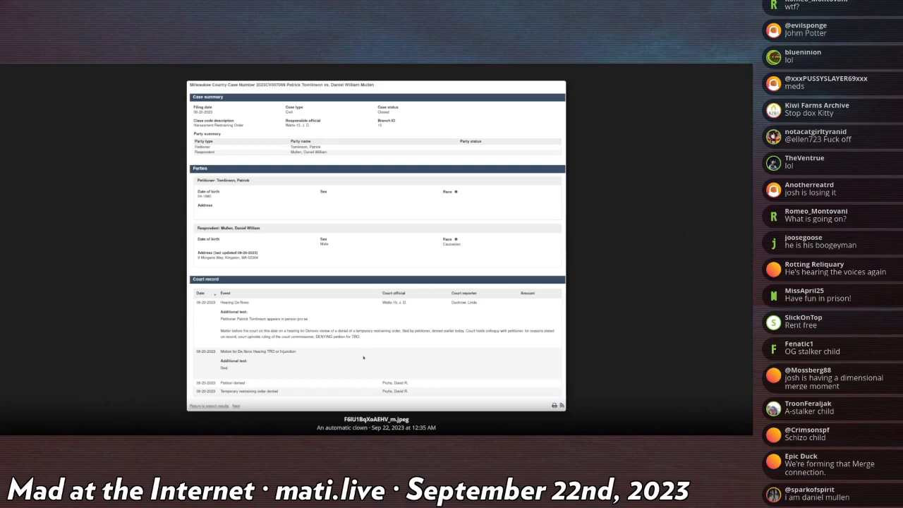
scroll("down", 3)
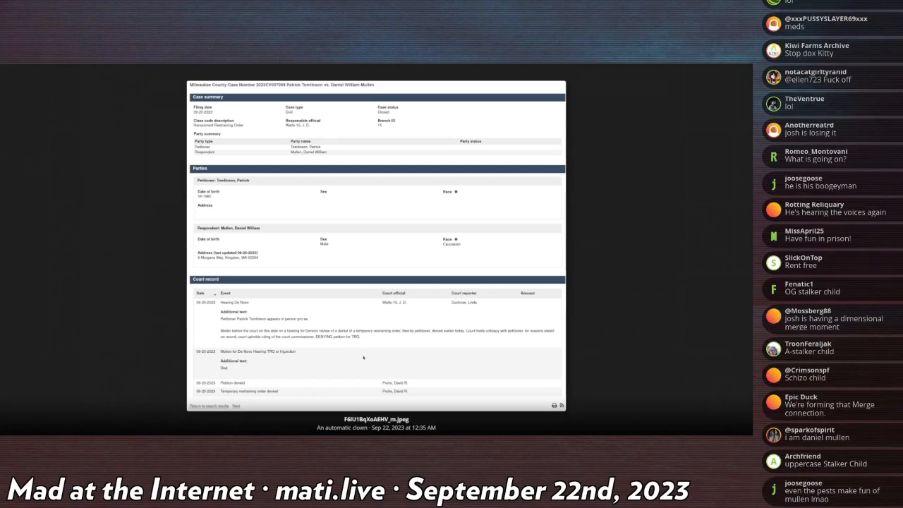
scroll("down", 3)
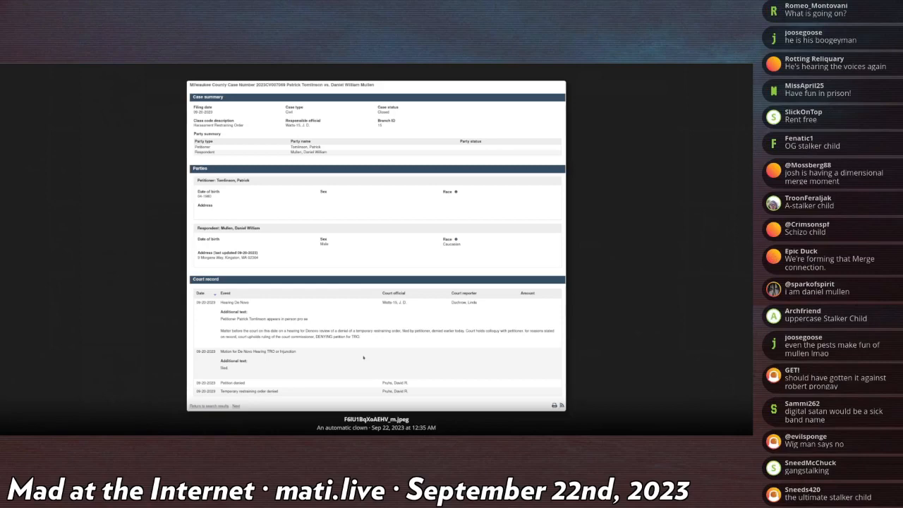
scroll("down", 3)
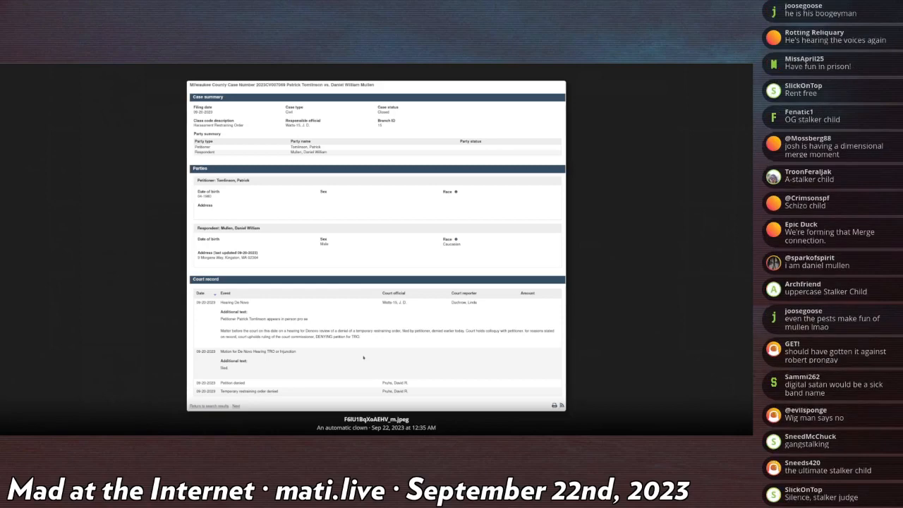